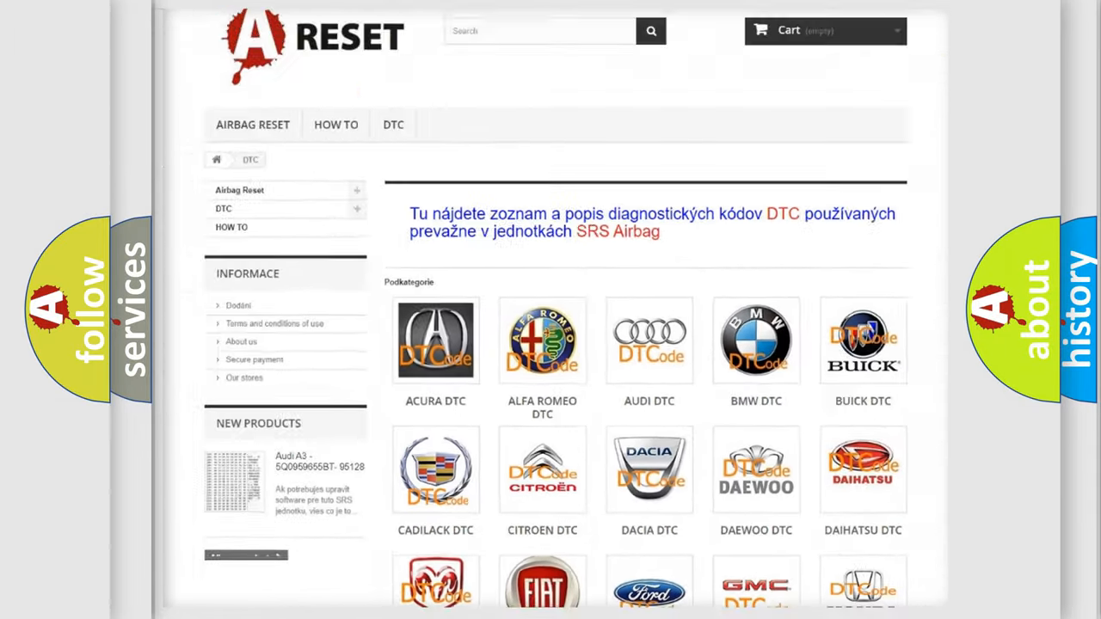
# - Reach the Saturn trouble code listing via the SATURN DTC logo and browse the codes
pyautogui.scroll(-3)
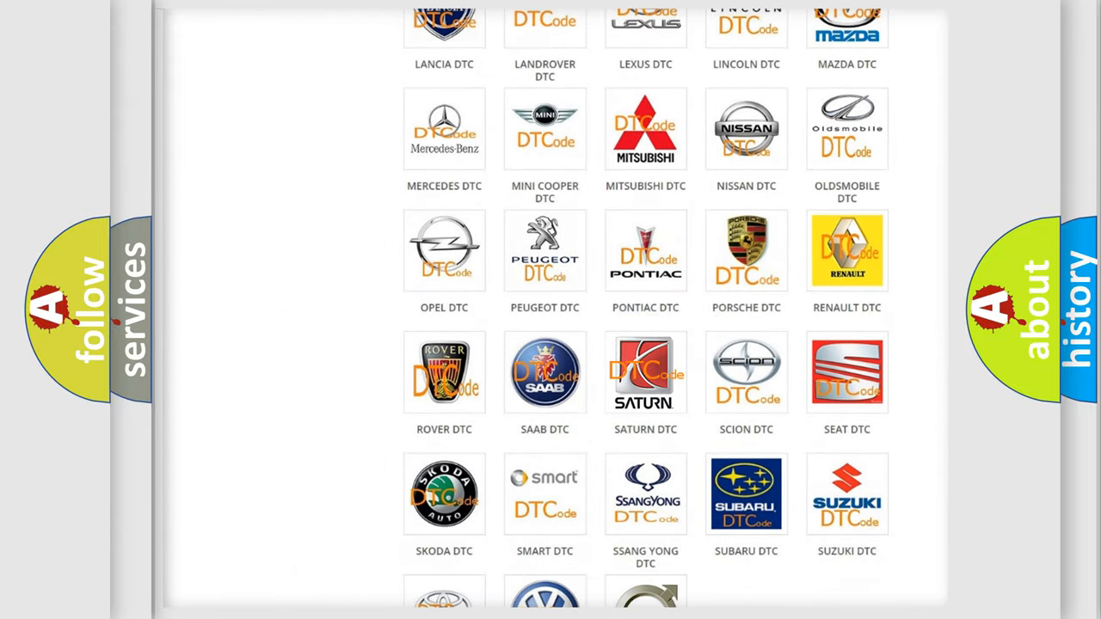
pyautogui.click(645, 371)
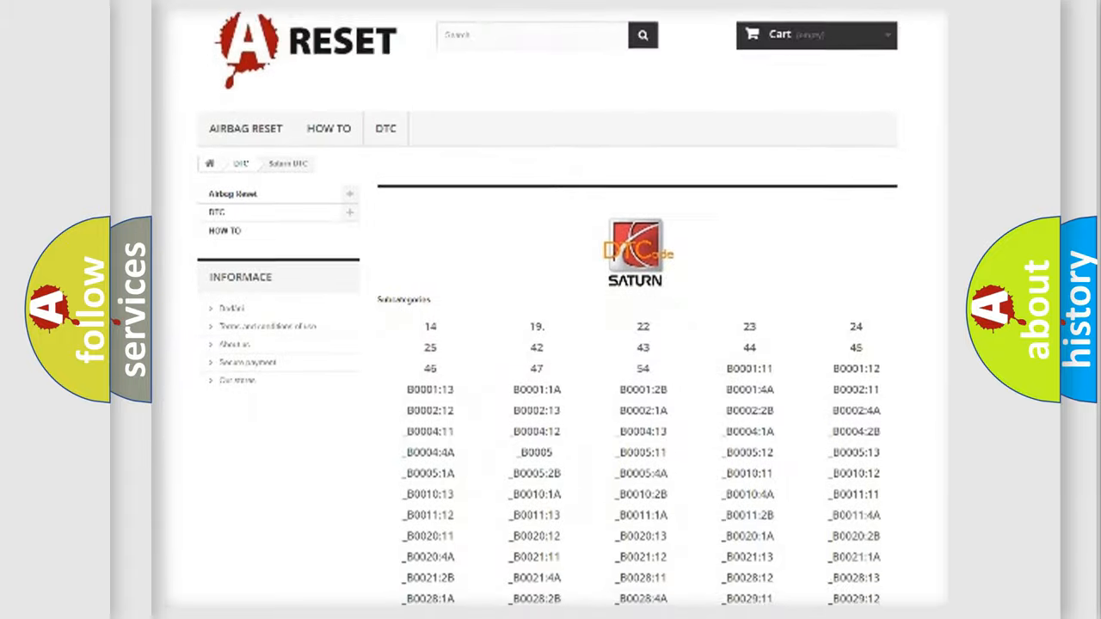
pyautogui.scroll(-3)
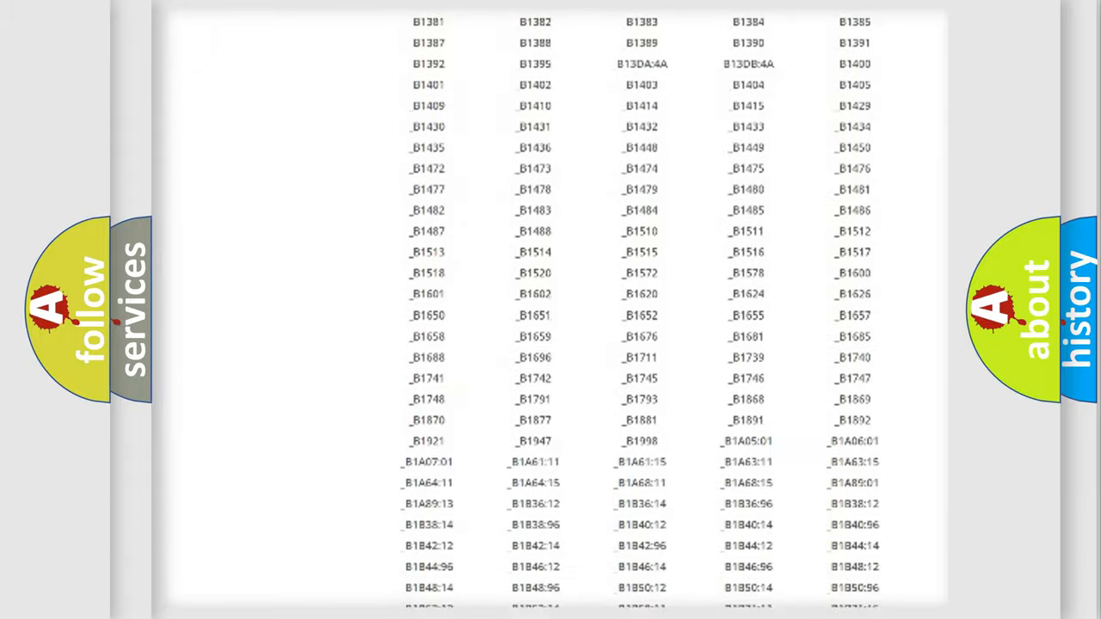
pyautogui.scroll(3)
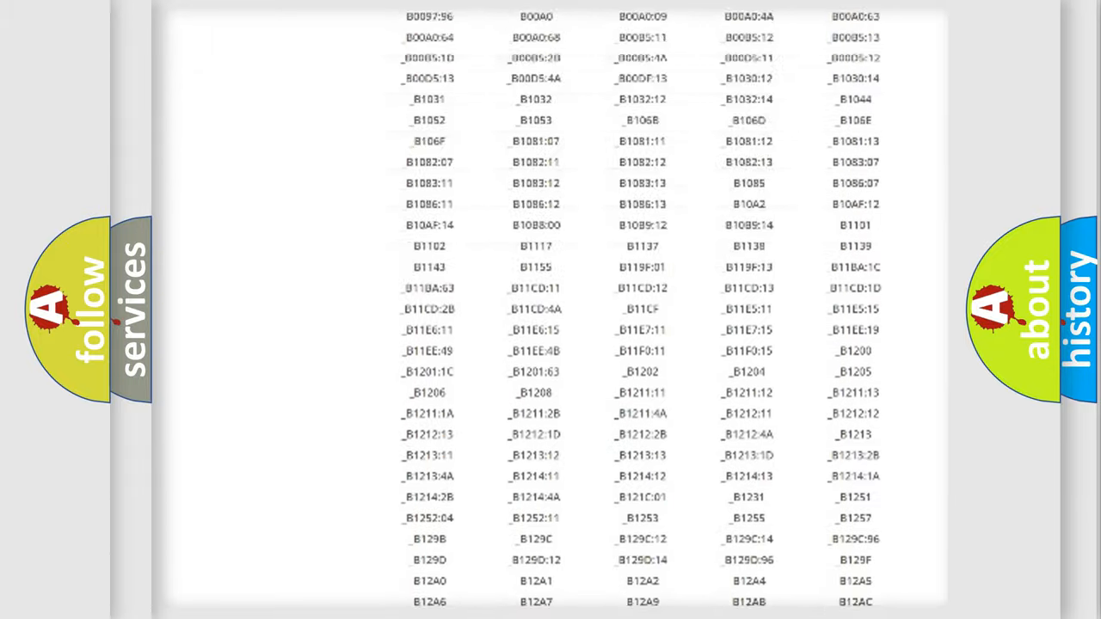
pyautogui.scroll(3)
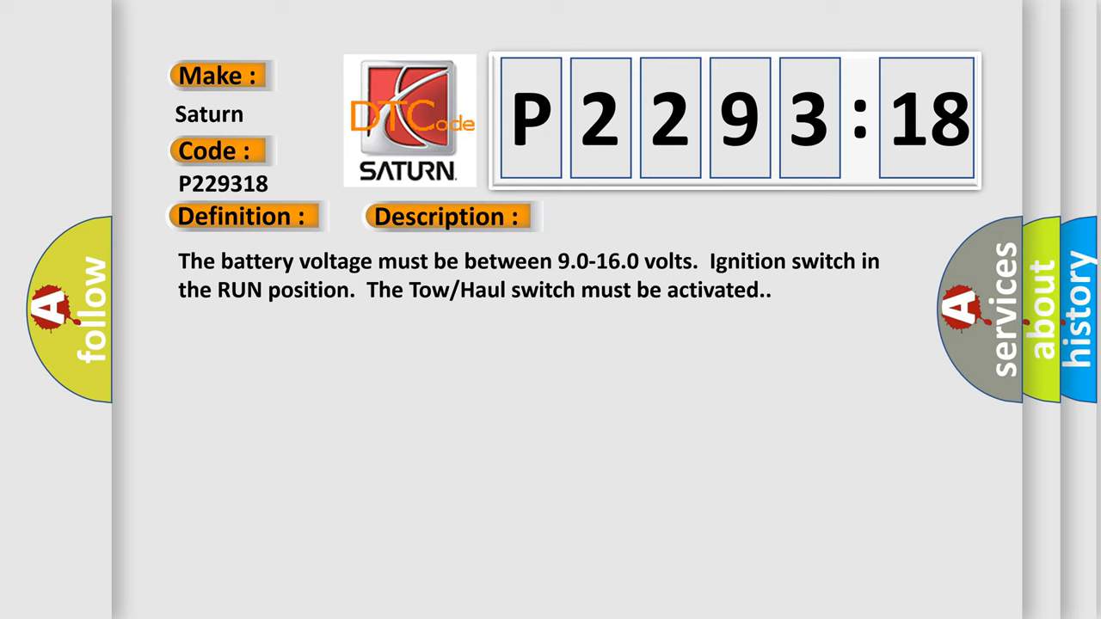
# - Advance the P229318 card past its description to the Cause section on loose connections
pyautogui.click(633, 217)
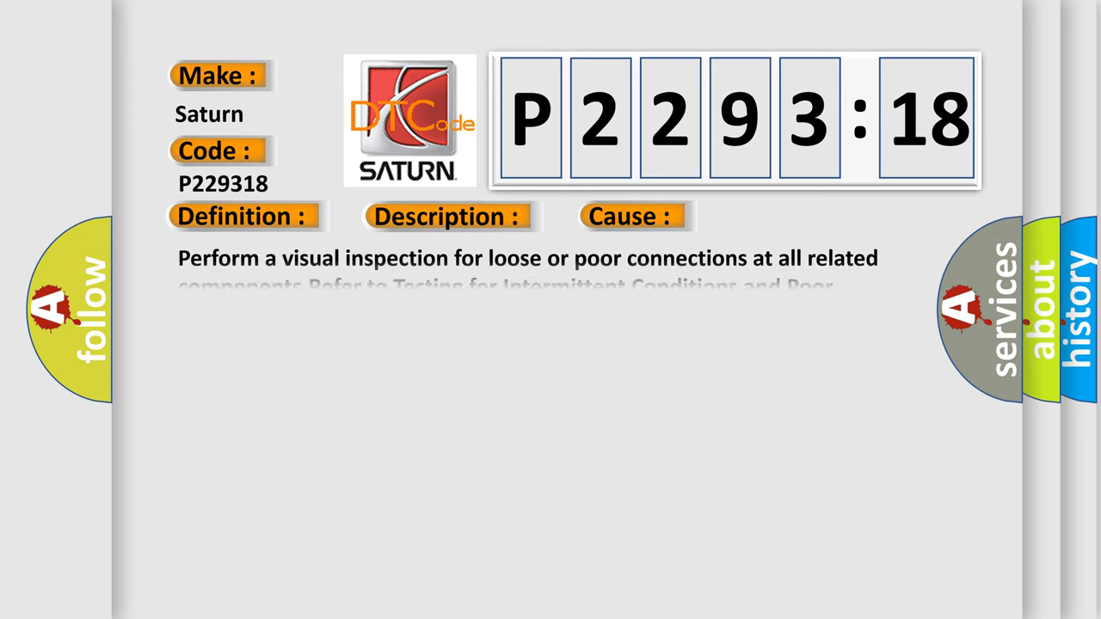